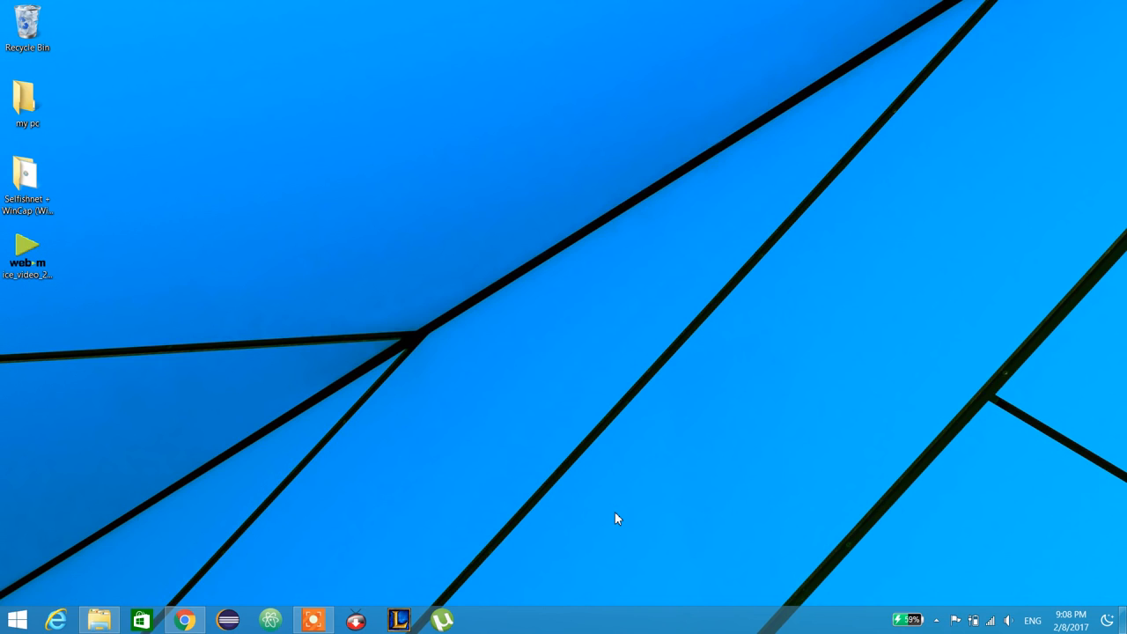
pyautogui.moveTo(598, 529)
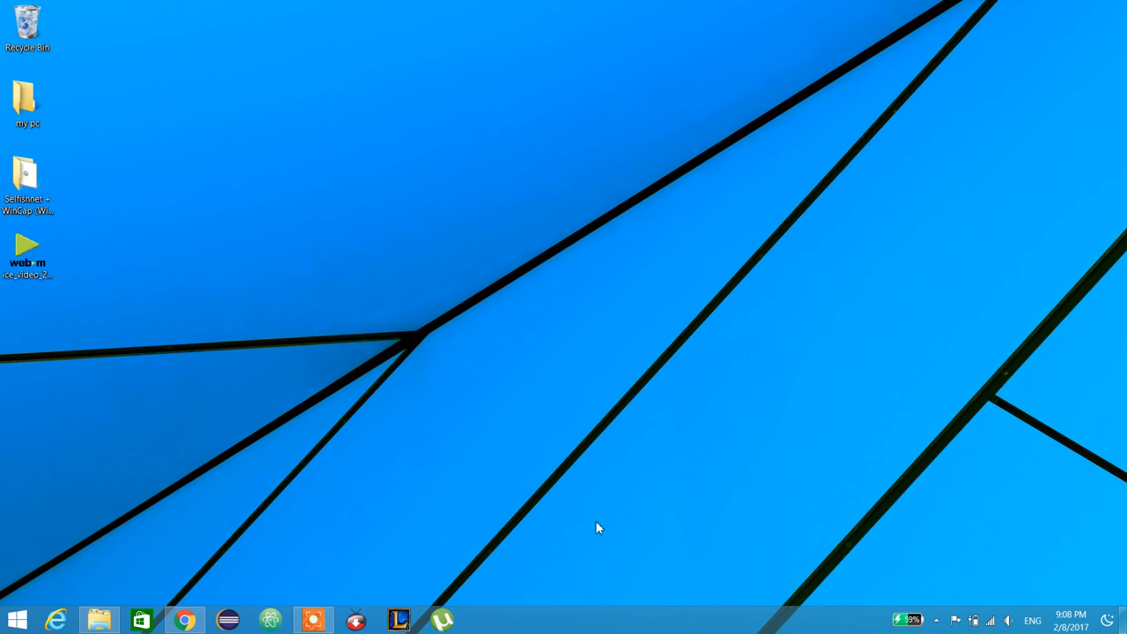
pyautogui.moveTo(580, 527)
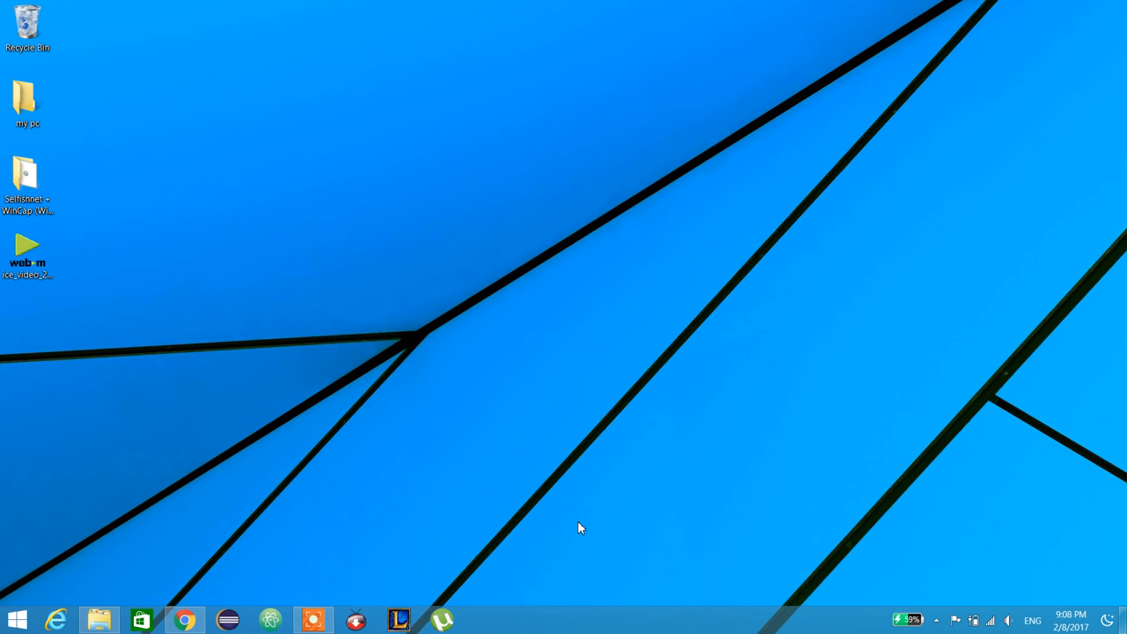
pyautogui.moveTo(224, 114)
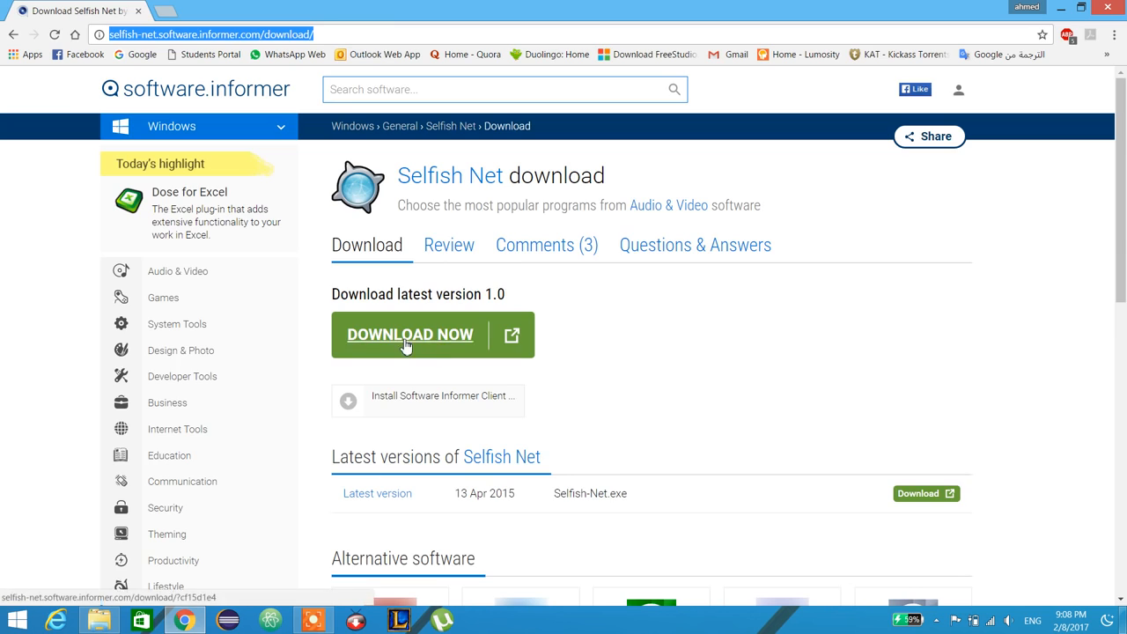
# Follow the Selfish Net download link through the redirect to the MEGA page.
pyautogui.click(409, 333)
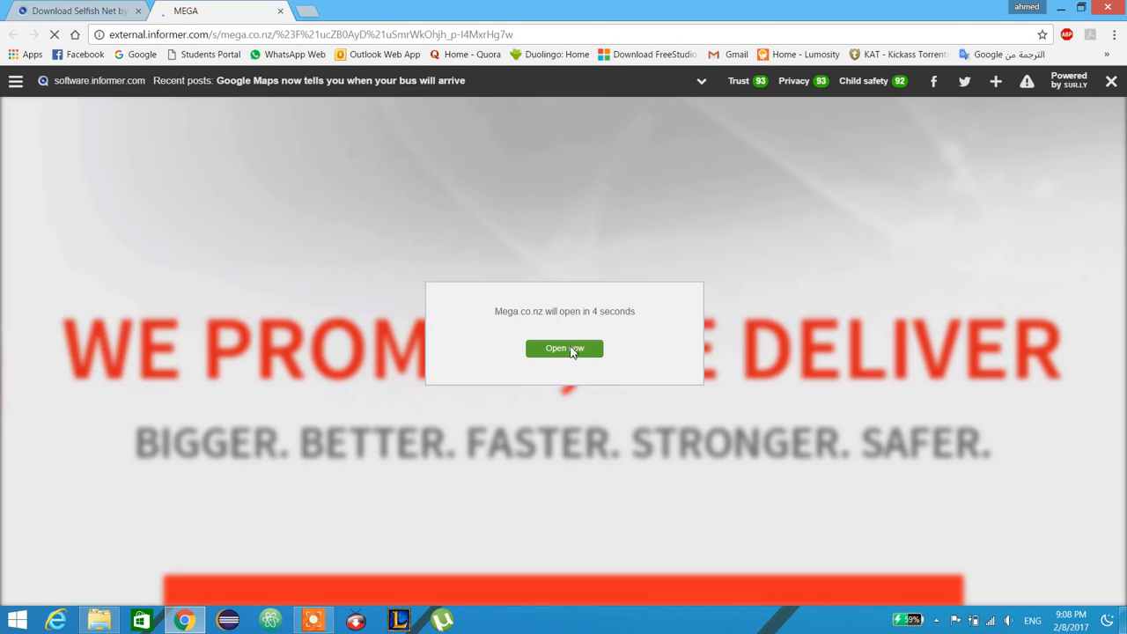
pyautogui.click(565, 348)
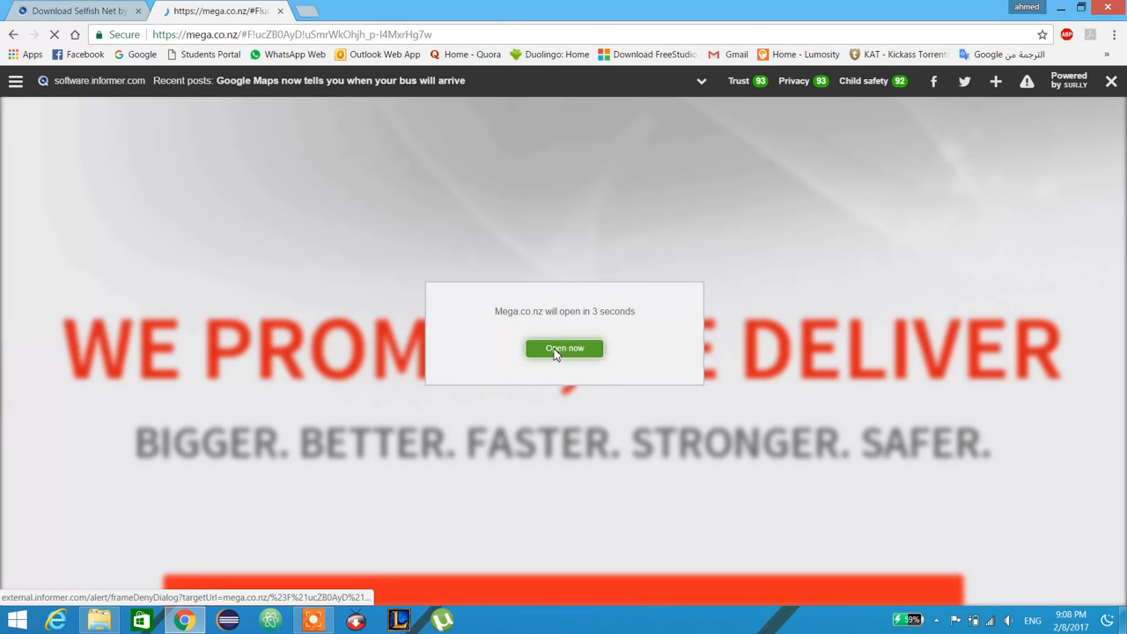
pyautogui.click(564, 348)
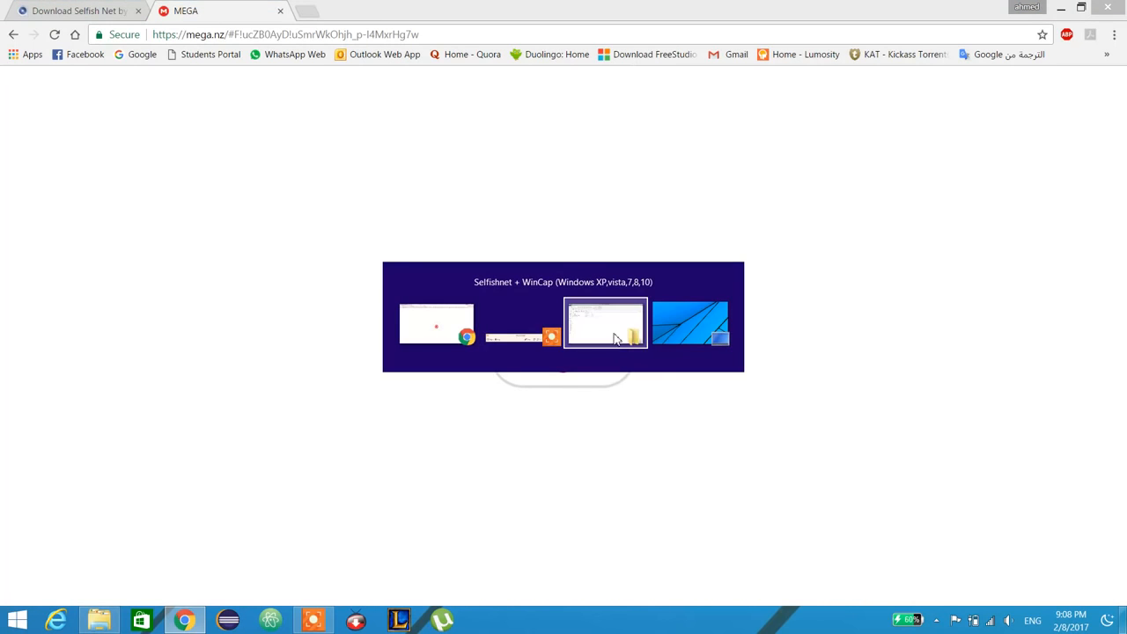
# Open the Selfishnet win 7 folder in Selfishnet + WinCap and launch SelfishNet vista.
pyautogui.click(605, 323)
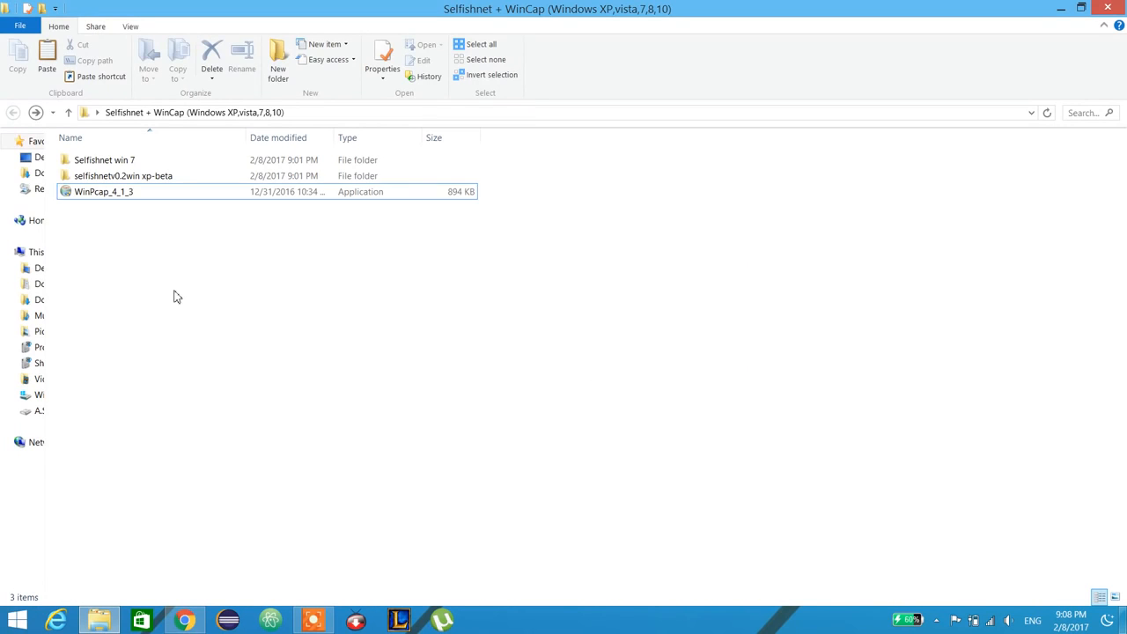
pyautogui.moveTo(97, 197)
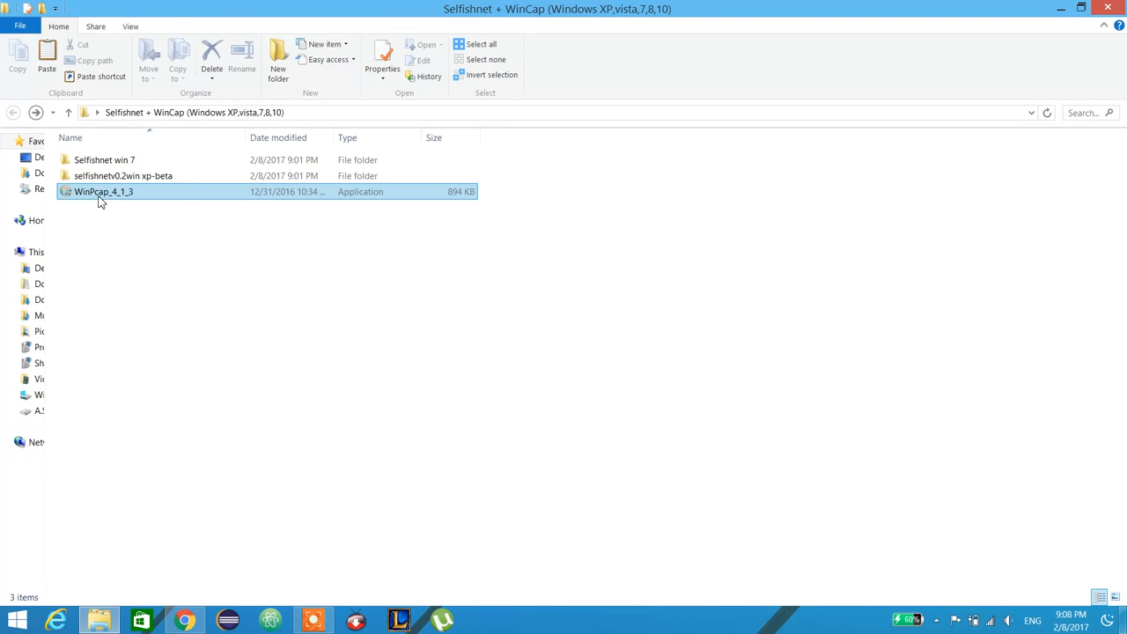
pyautogui.moveTo(104, 192)
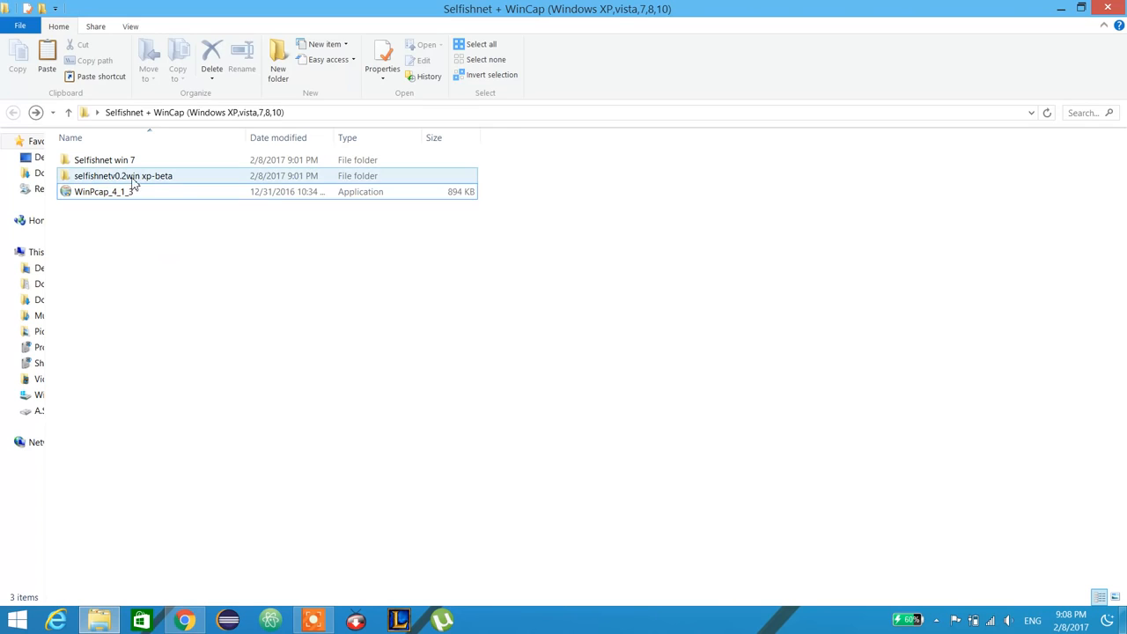
pyautogui.click(124, 176)
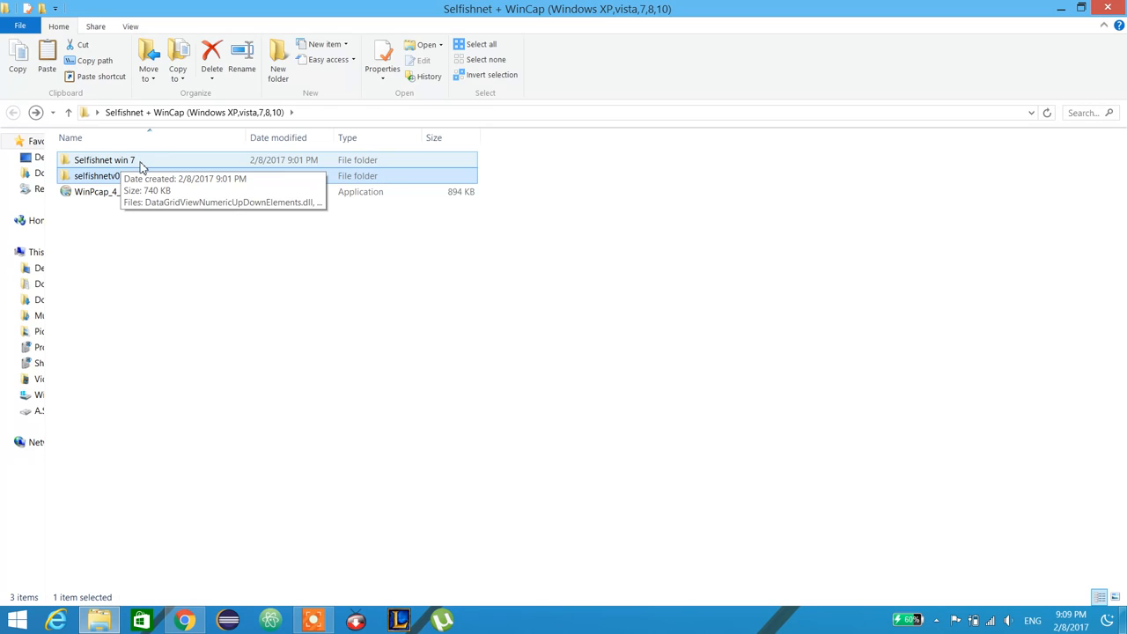
pyautogui.doubleClick(104, 159)
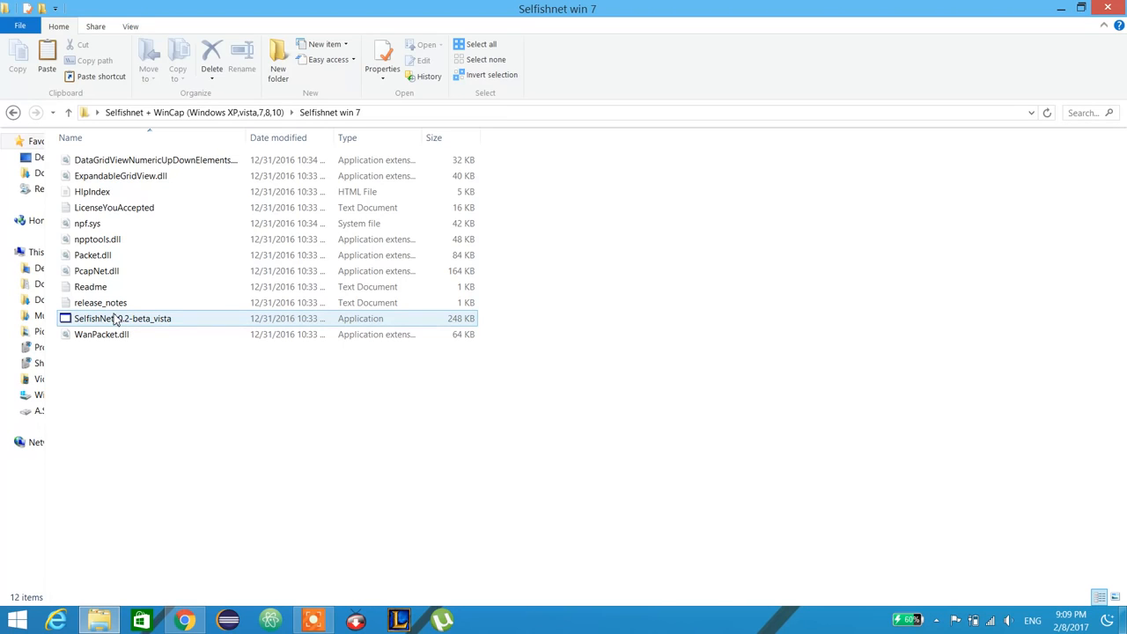
pyautogui.click(226, 394)
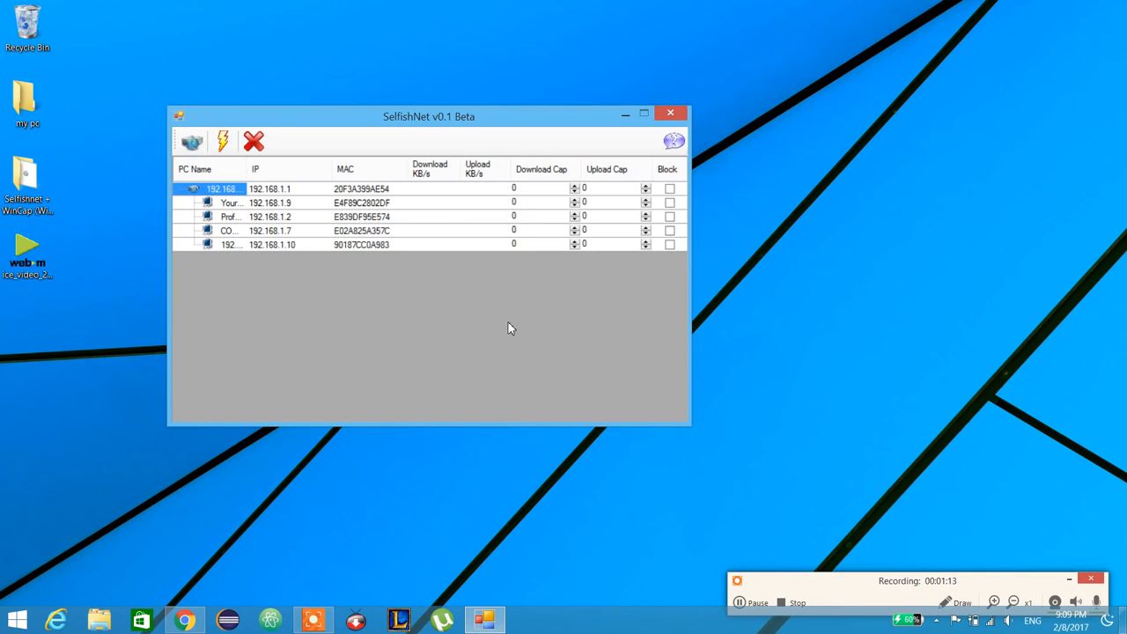
pyautogui.moveTo(192, 180)
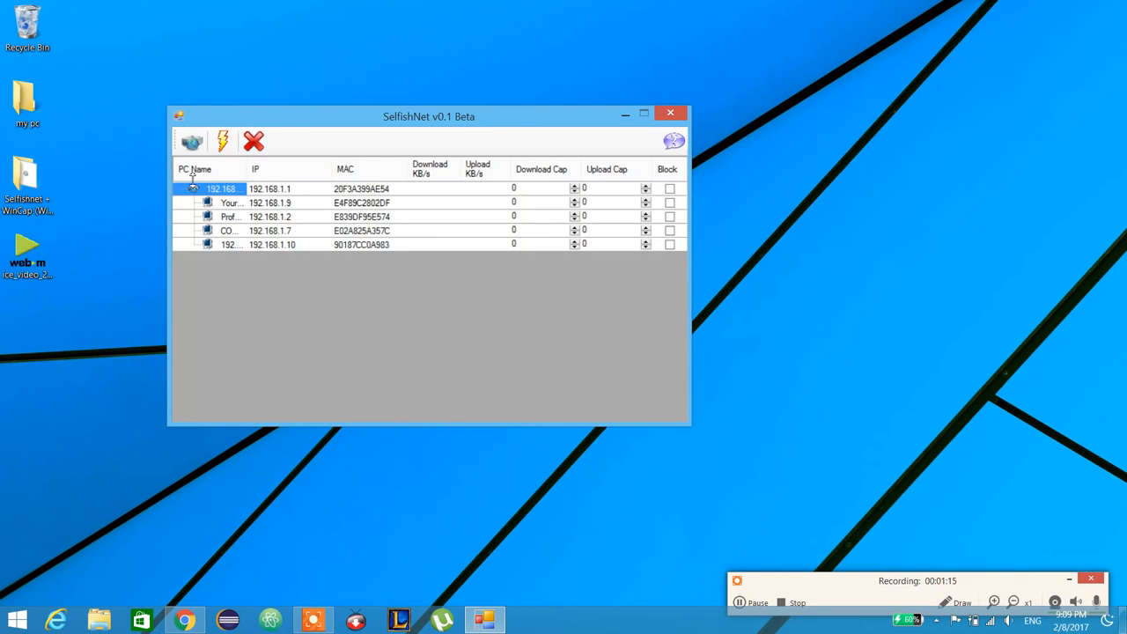
pyautogui.moveTo(256, 230)
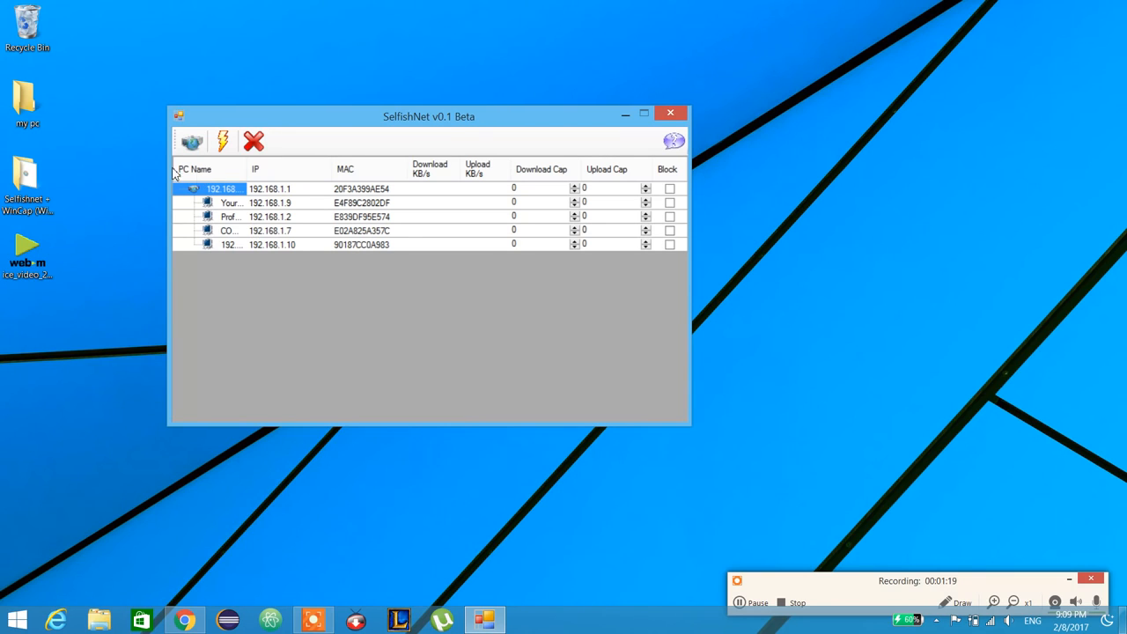
pyautogui.click(231, 203)
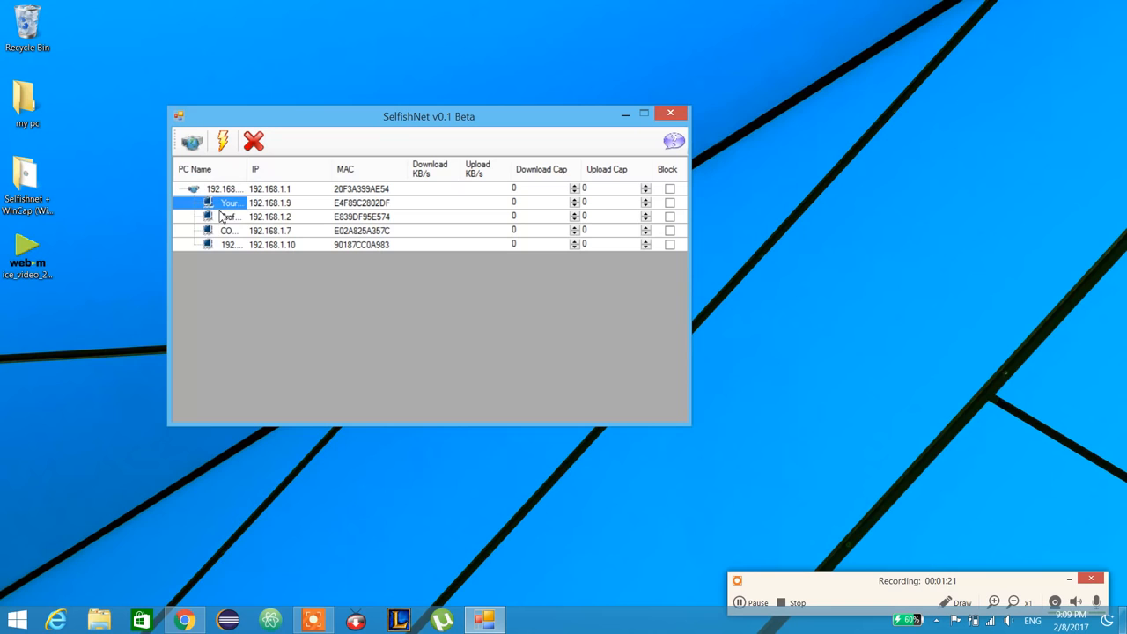
pyautogui.moveTo(223, 216)
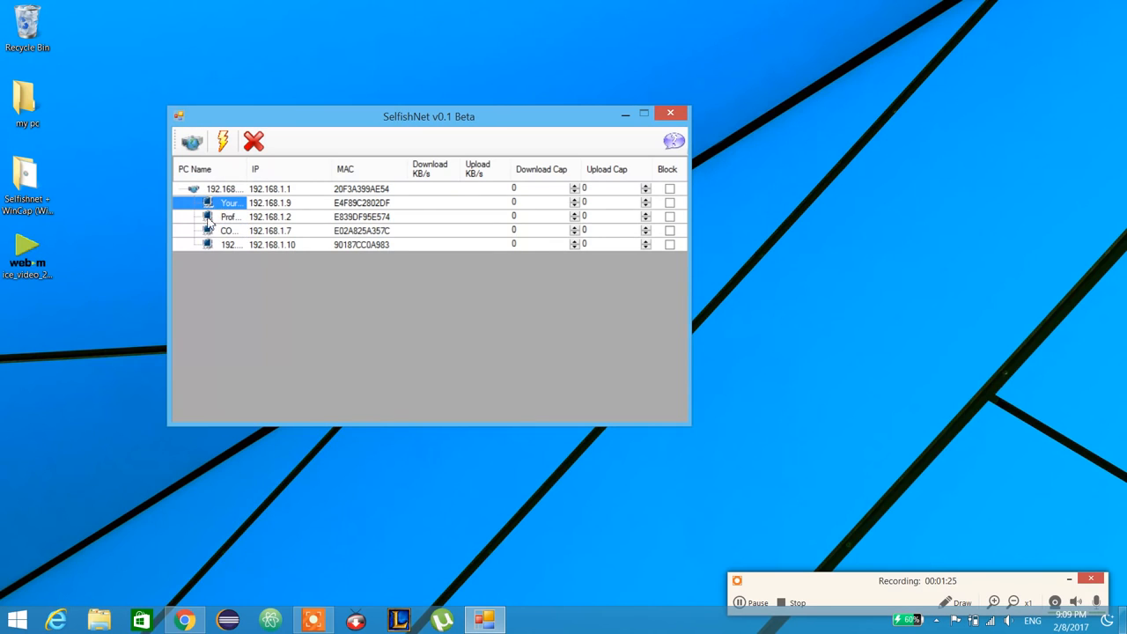
pyautogui.moveTo(218, 225)
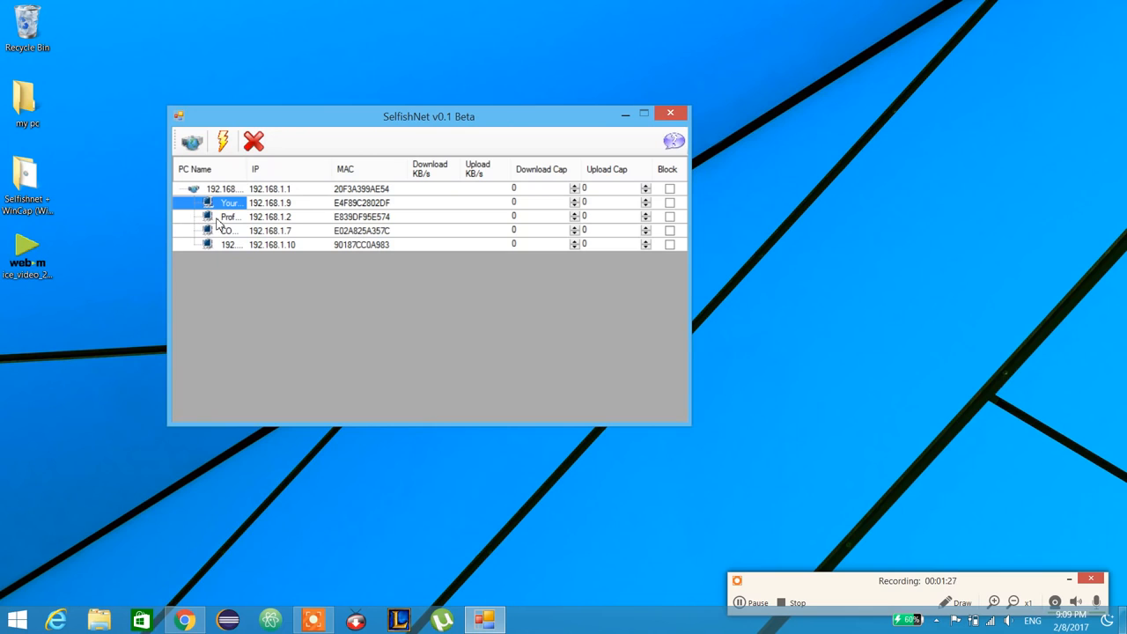
pyautogui.moveTo(226, 250)
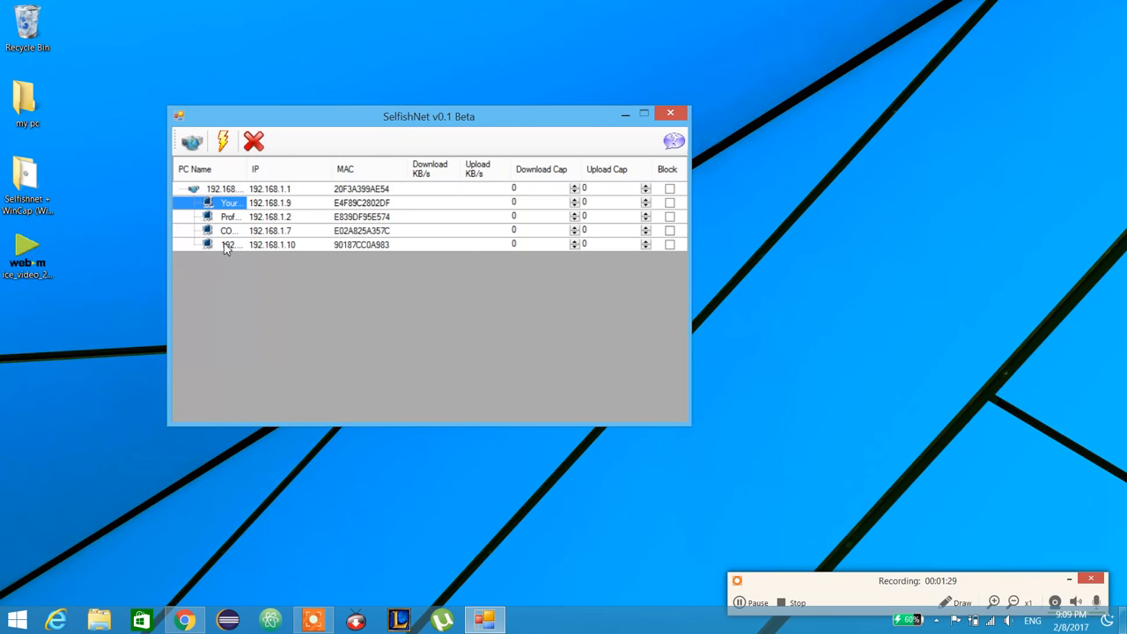
pyautogui.moveTo(274, 255)
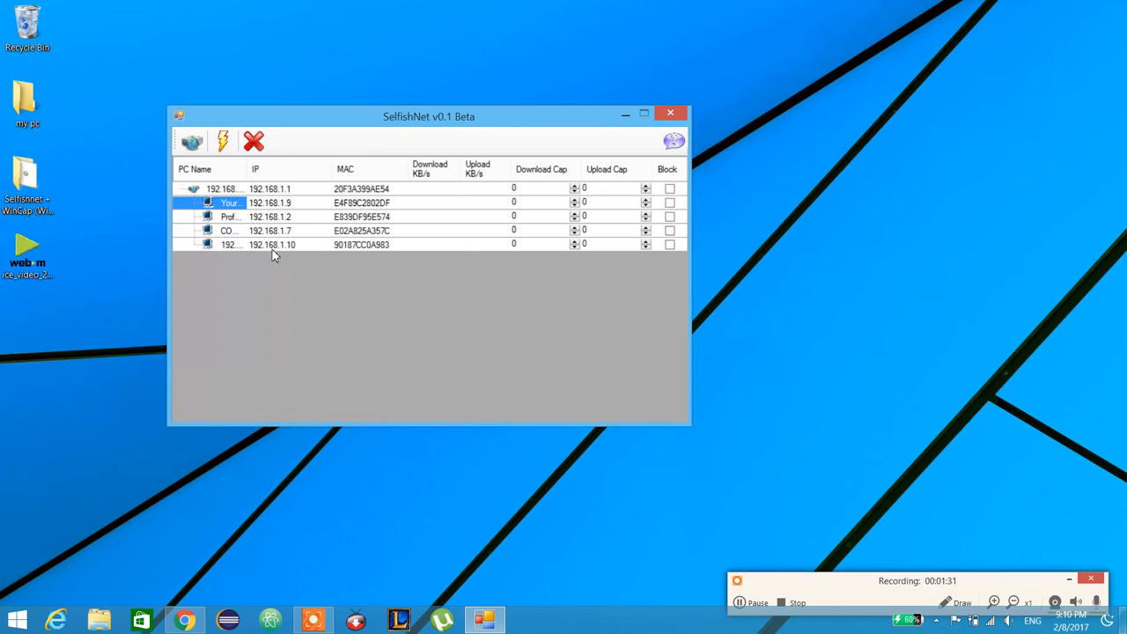
pyautogui.moveTo(365, 197)
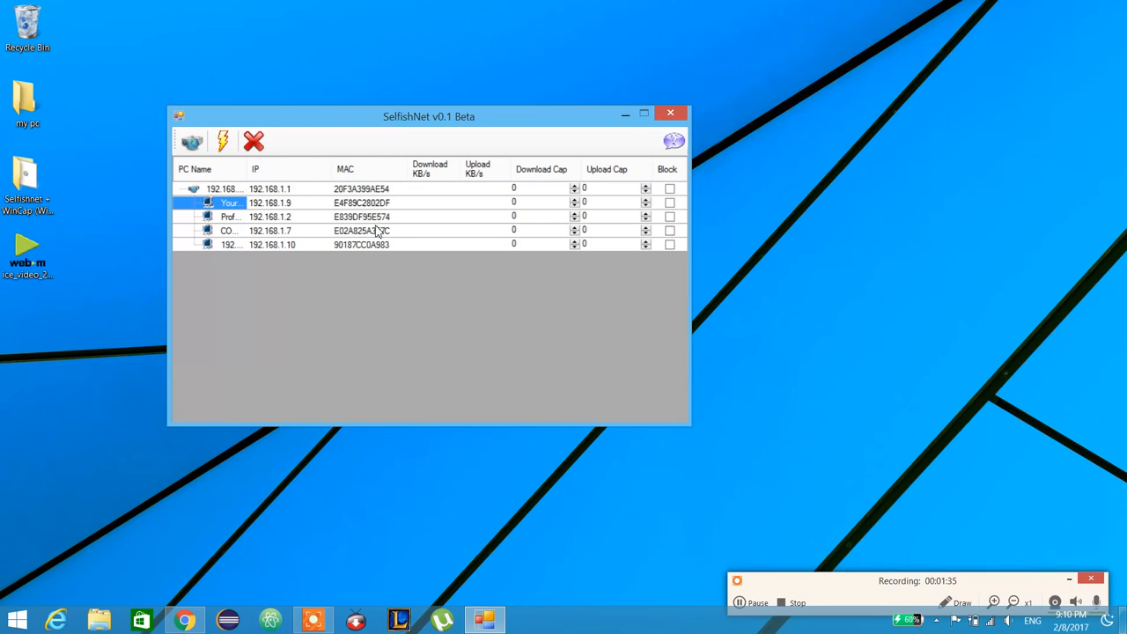
pyautogui.moveTo(430, 183)
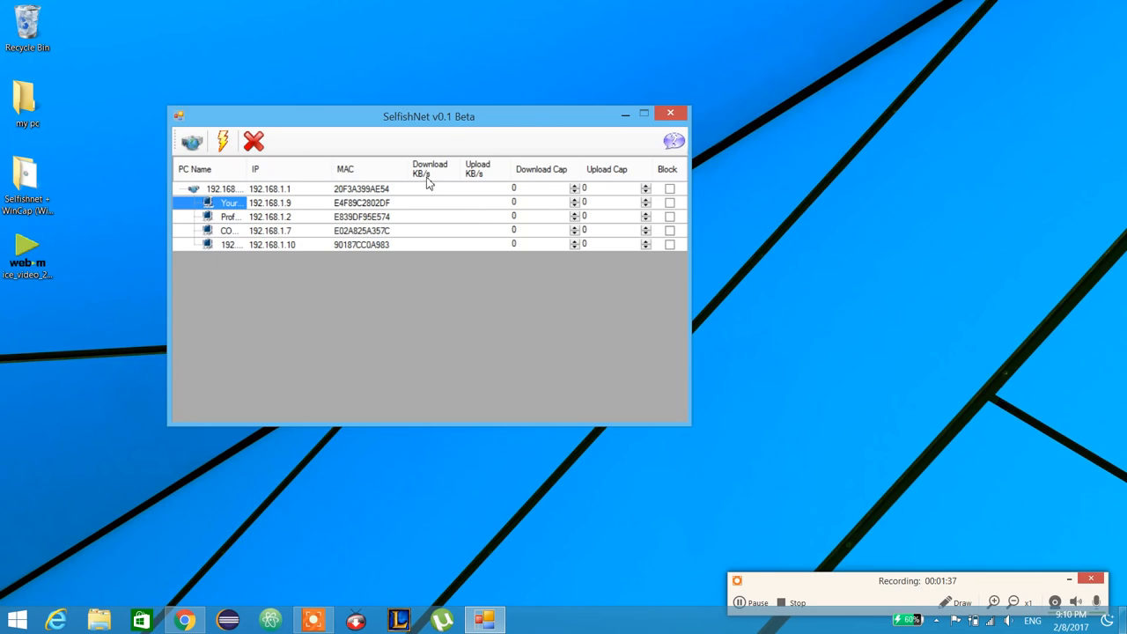
pyautogui.moveTo(528, 216)
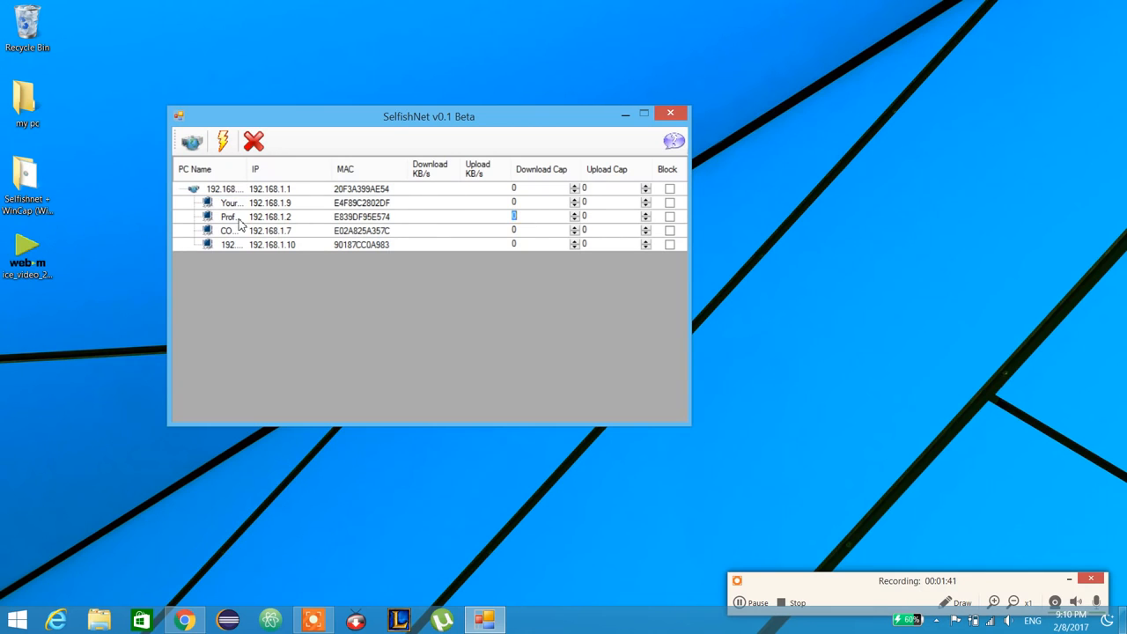
pyautogui.moveTo(384, 233)
pyautogui.write('40')
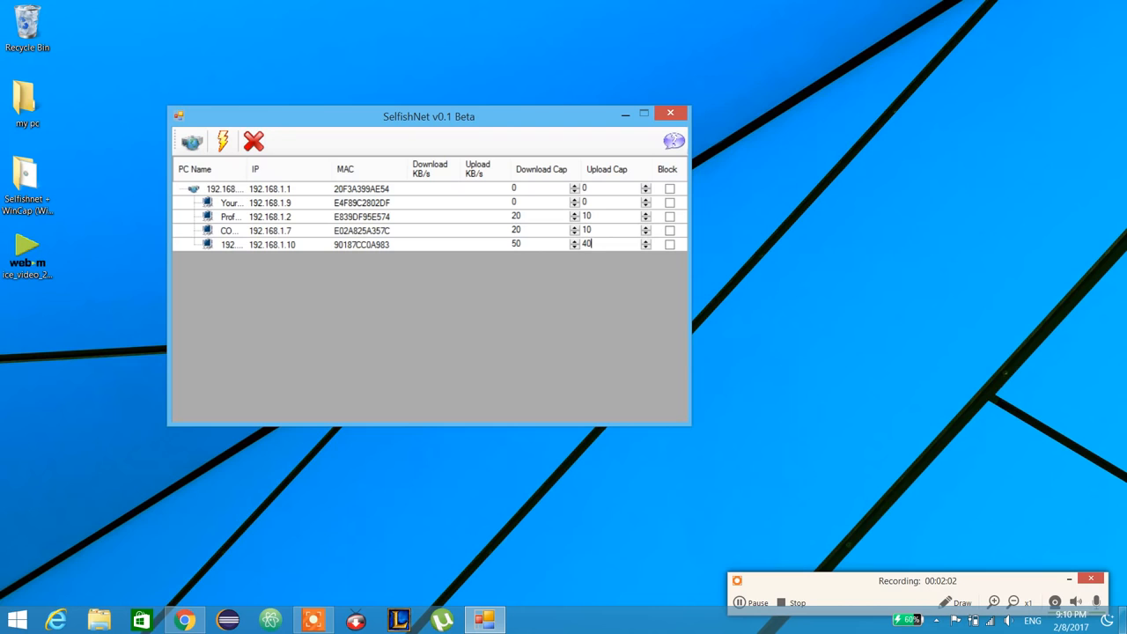
pyautogui.moveTo(223, 141)
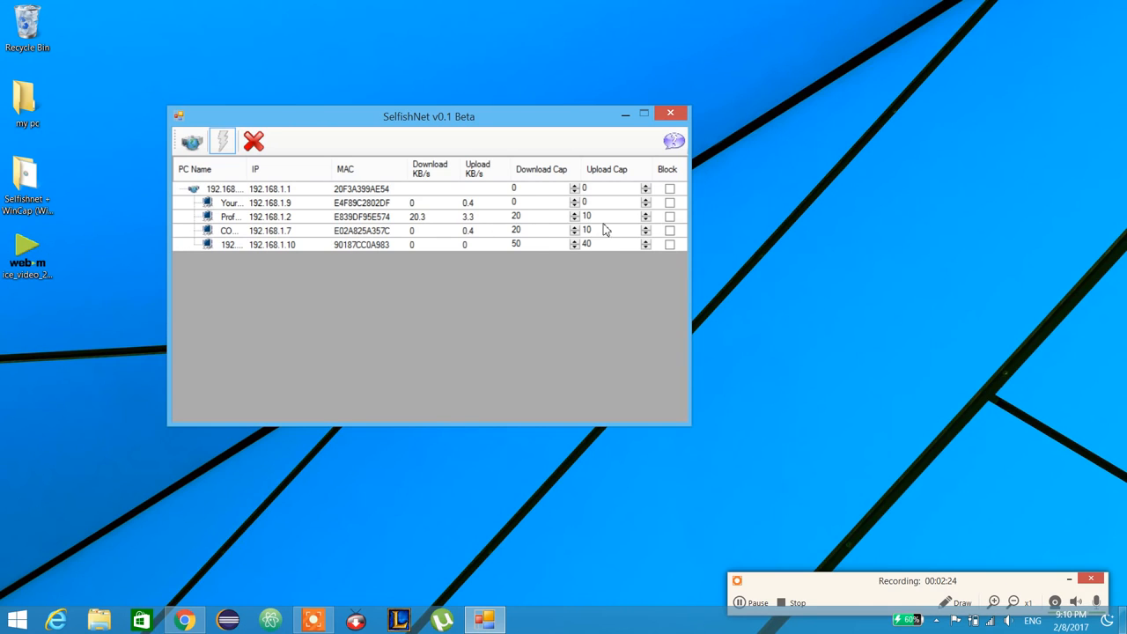
pyautogui.moveTo(254, 141)
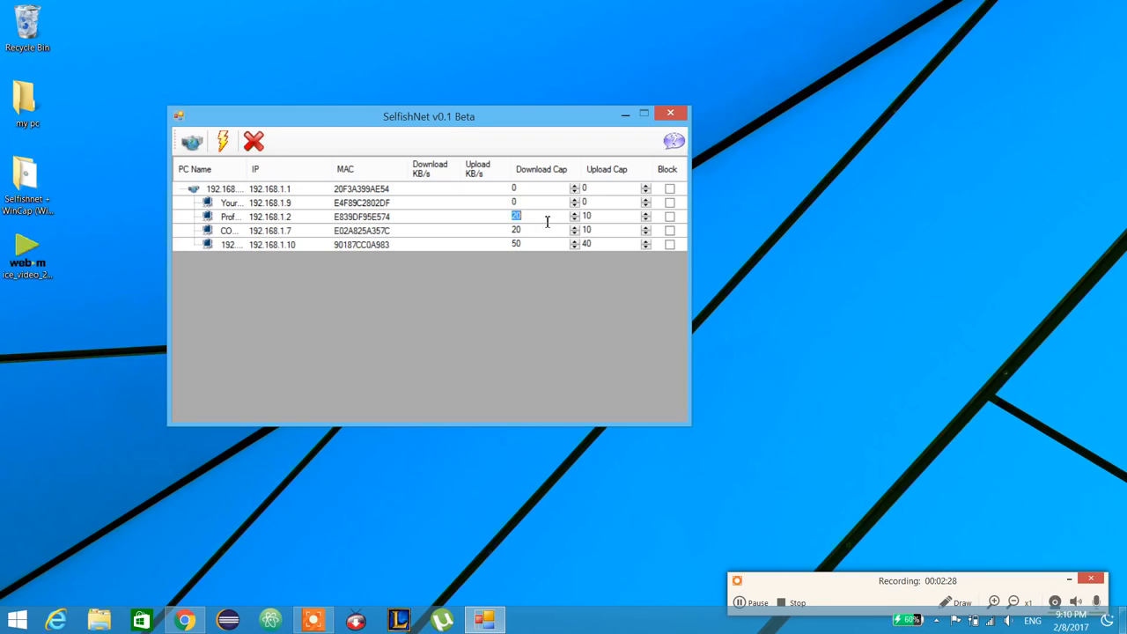
pyautogui.click(222, 141)
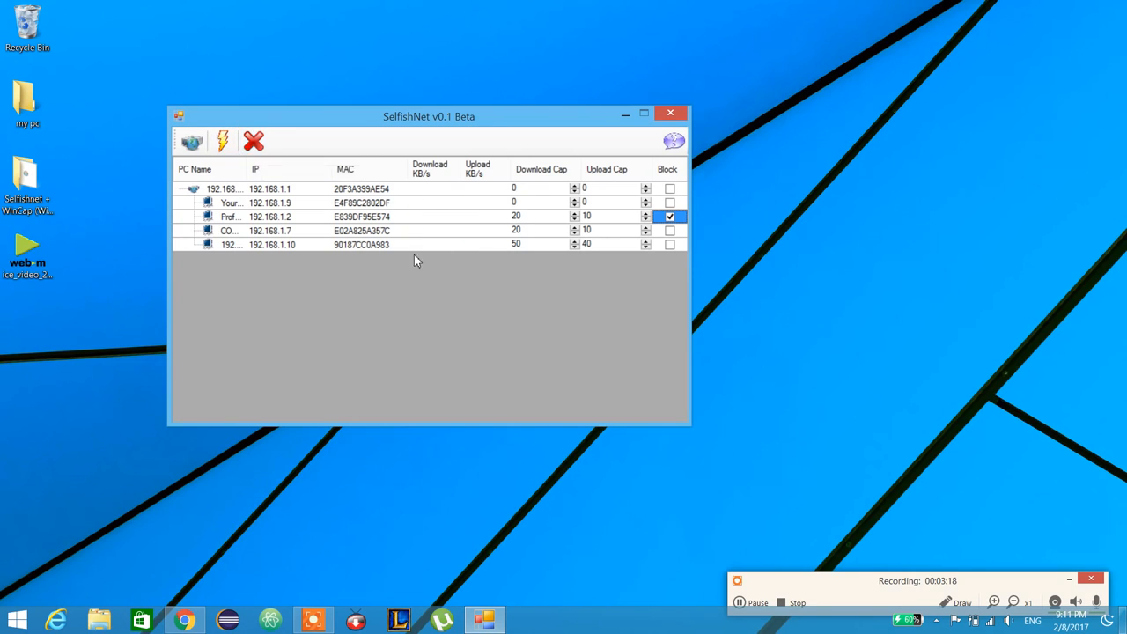
pyautogui.moveTo(443, 256)
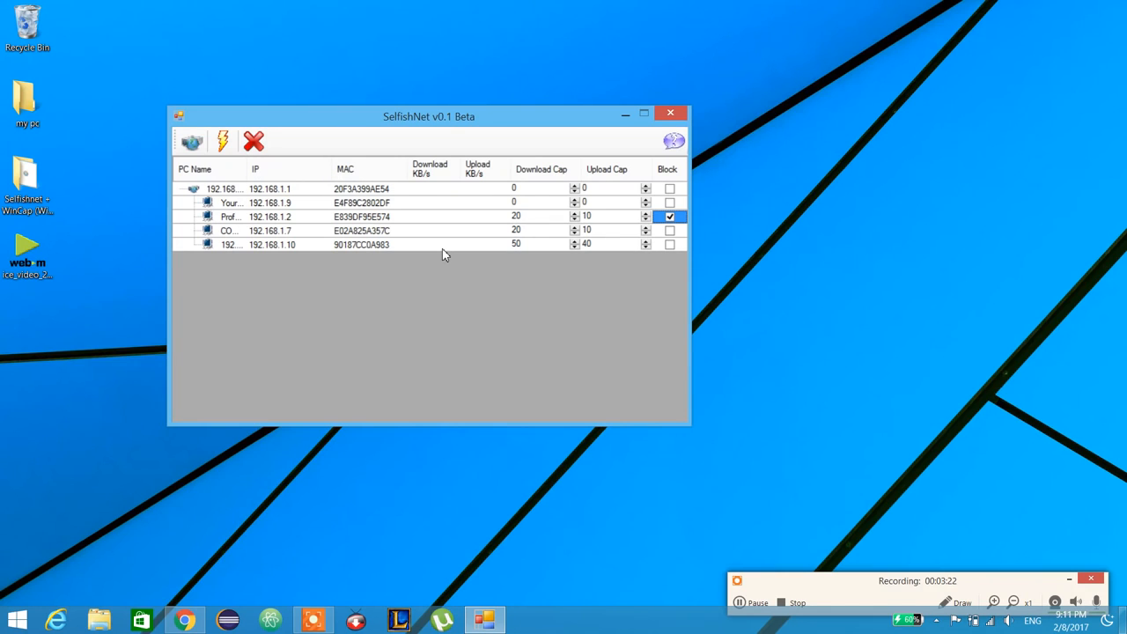
pyautogui.moveTo(447, 118)
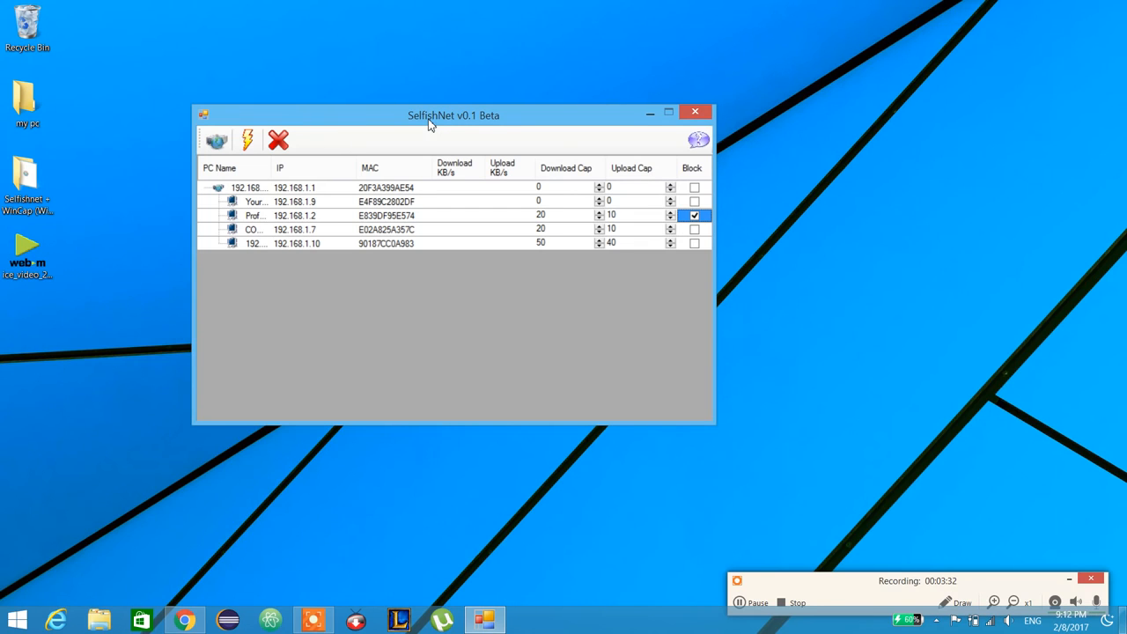
pyautogui.moveTo(382, 238)
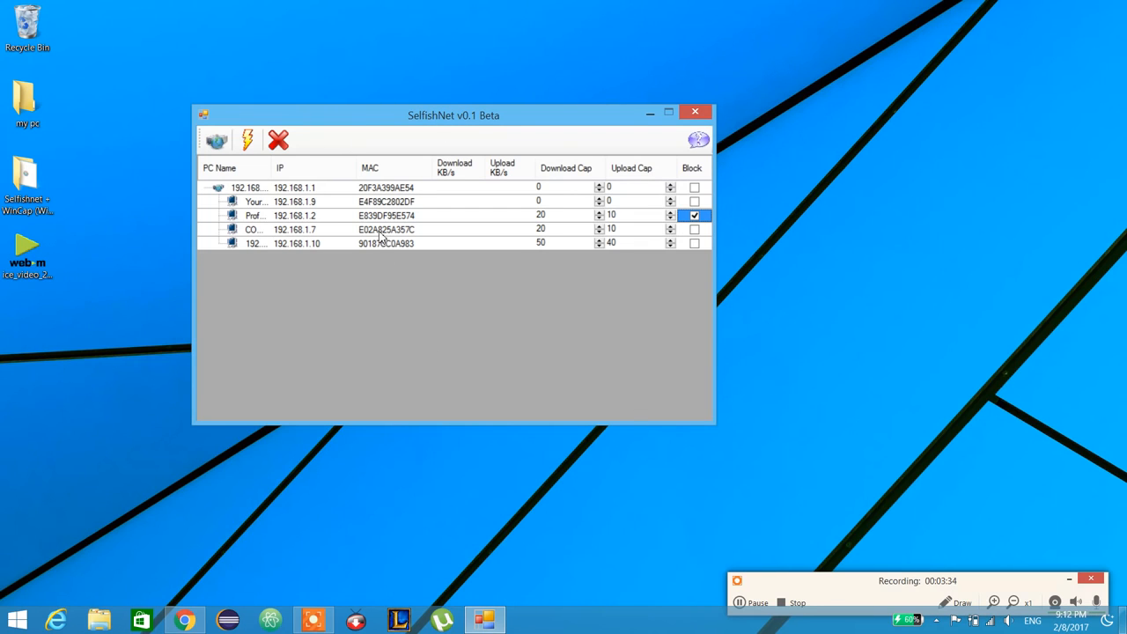